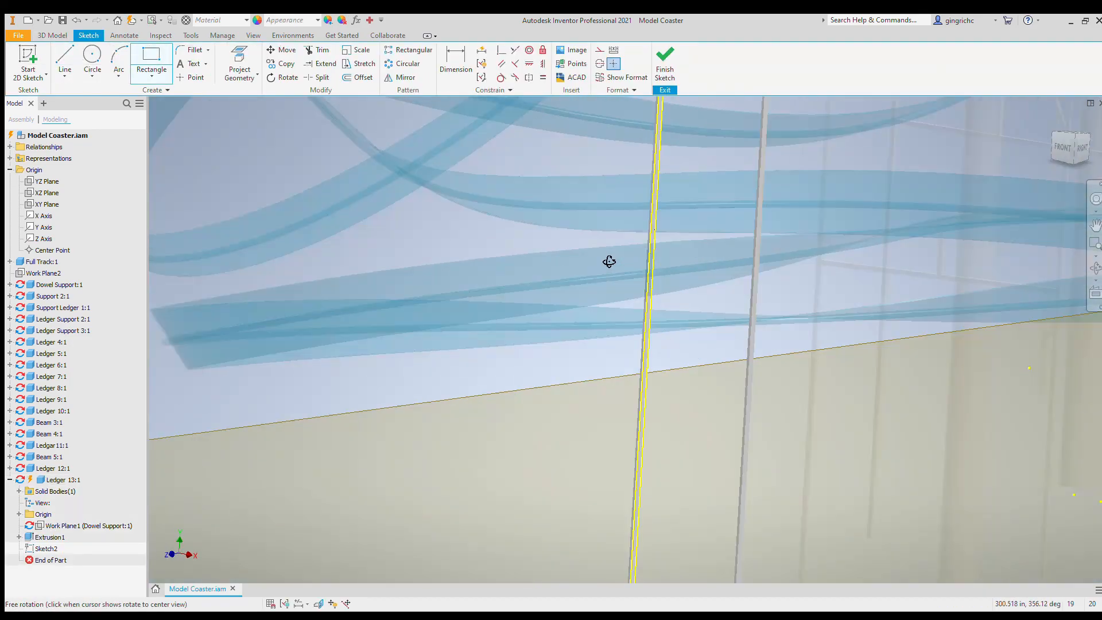
Exit the Ledger 13 sketch, delete component Ledger 13:1, and return to the Model Coaster assembly
click(665, 55)
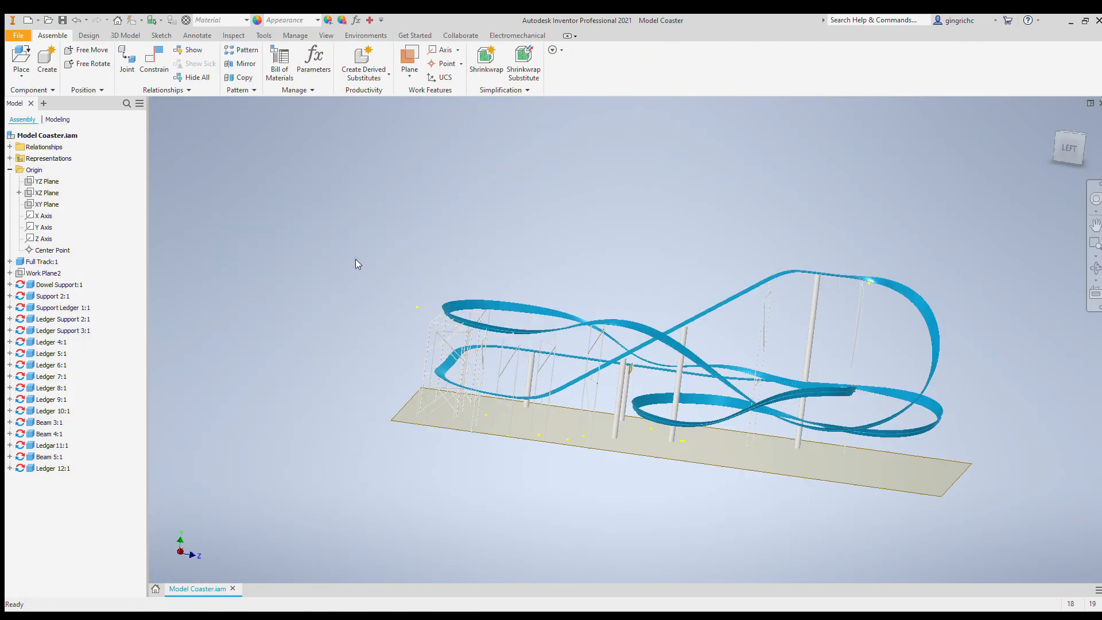
drag(355, 263, 566, 316)
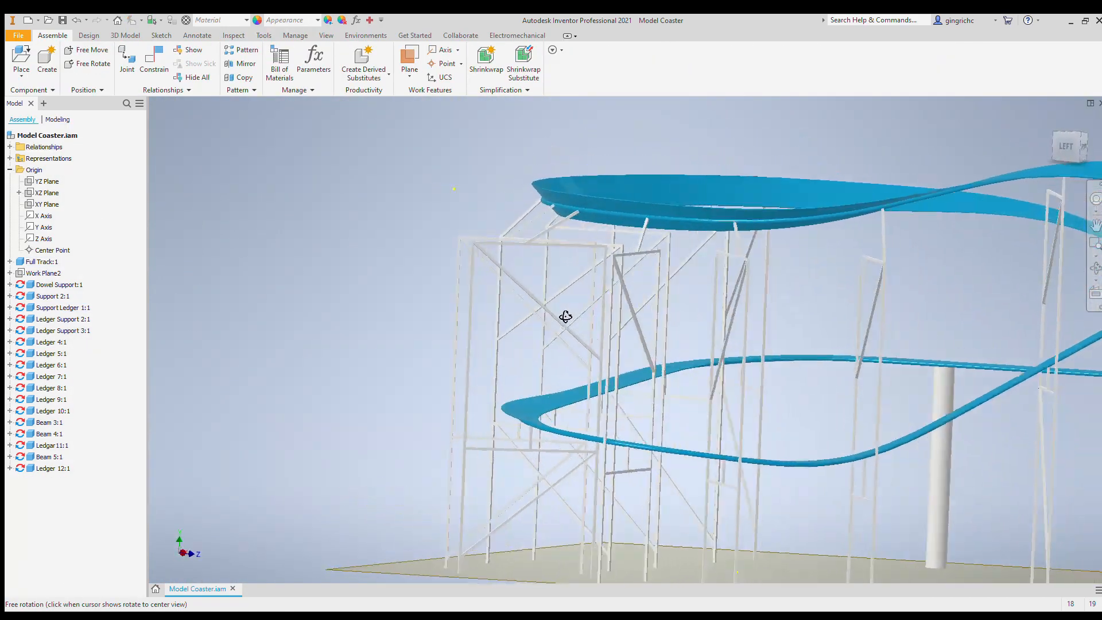
drag(566, 316, 485, 190)
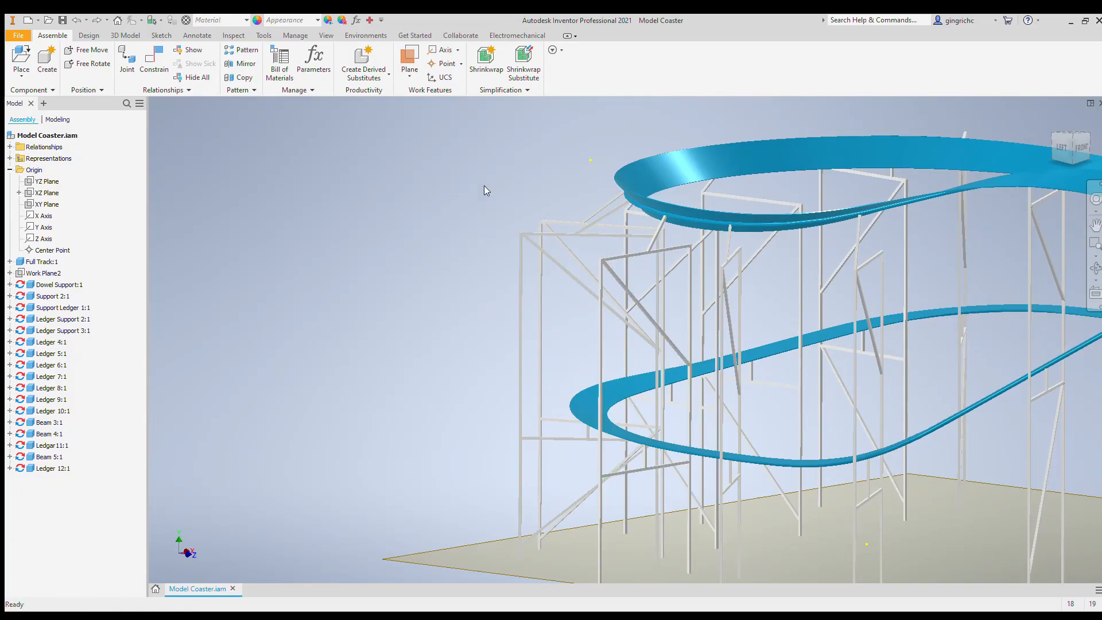
drag(485, 190, 442, 206)
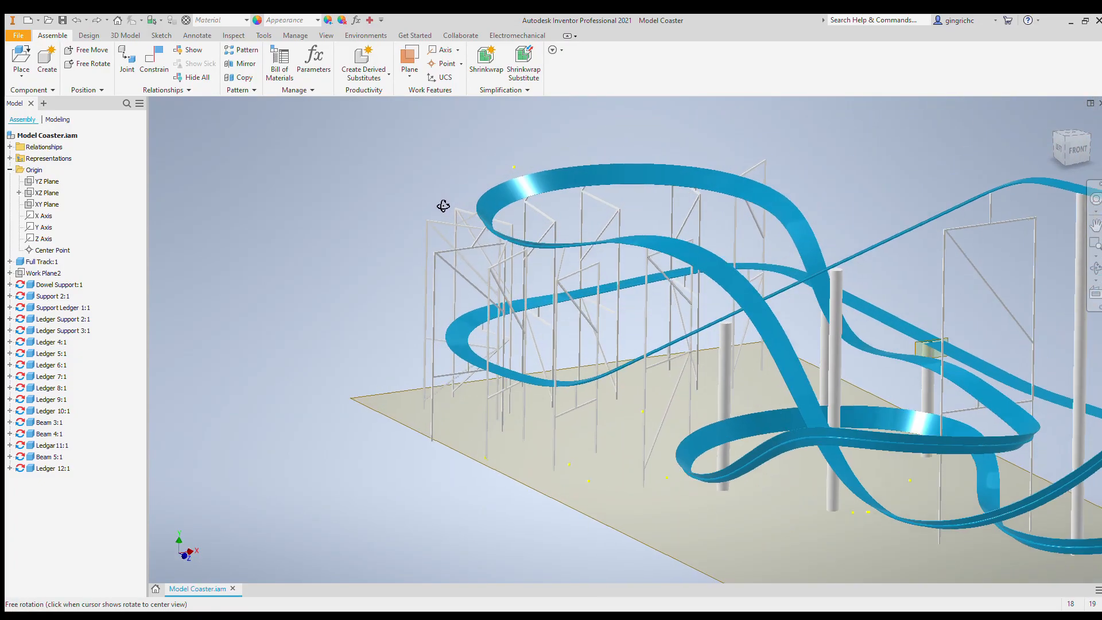
drag(442, 206, 753, 229)
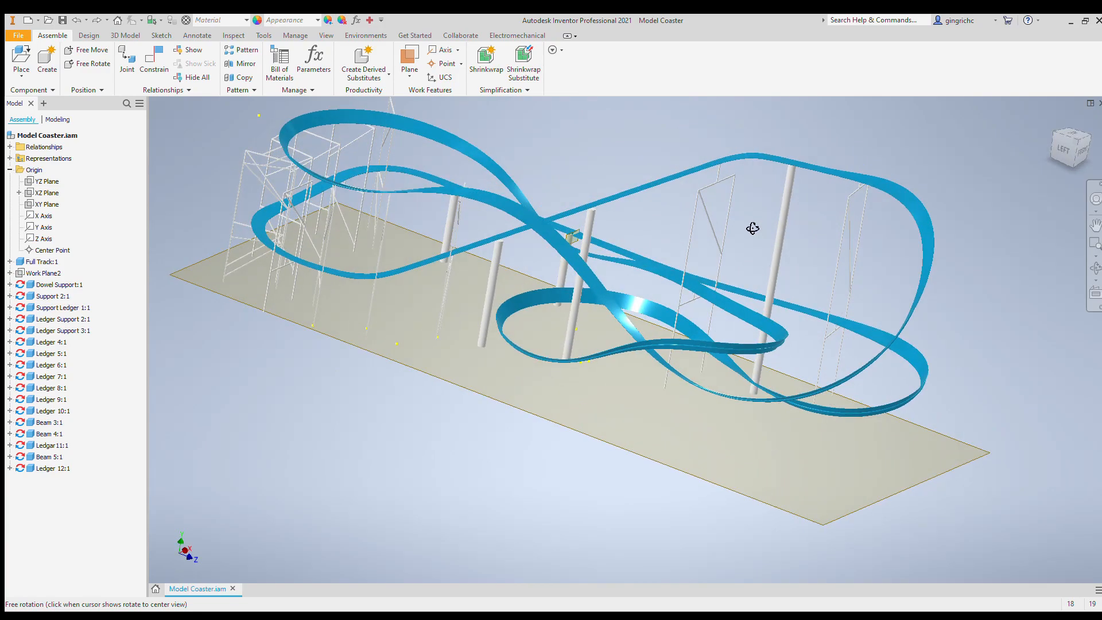